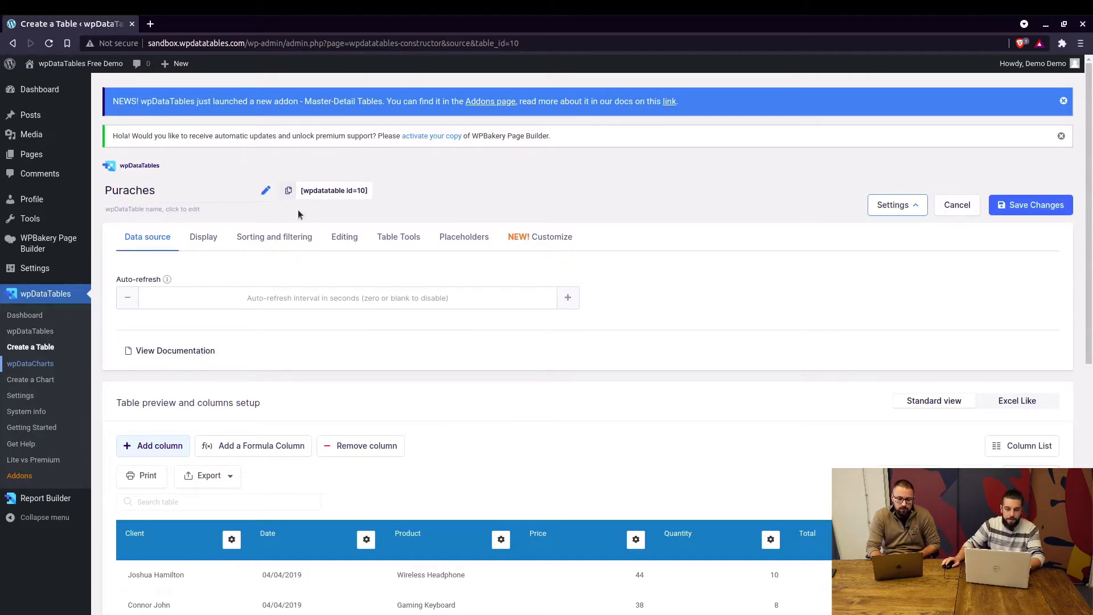
Step: Scroll through the Puraches table's sales rows in the wpDataTables constructor
scroll("down", 3)
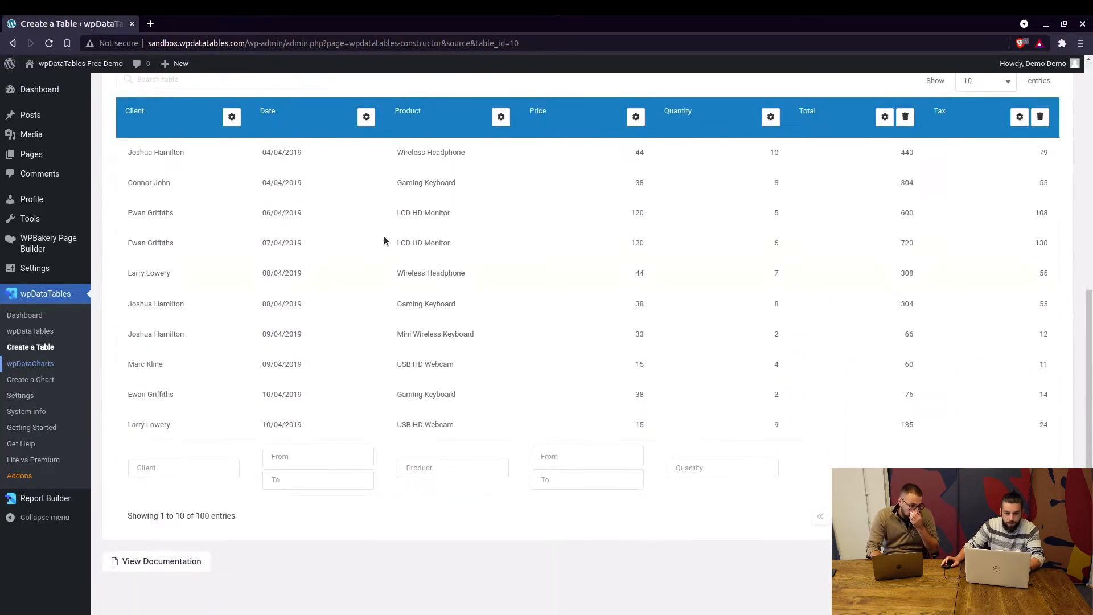
scroll("down", 3)
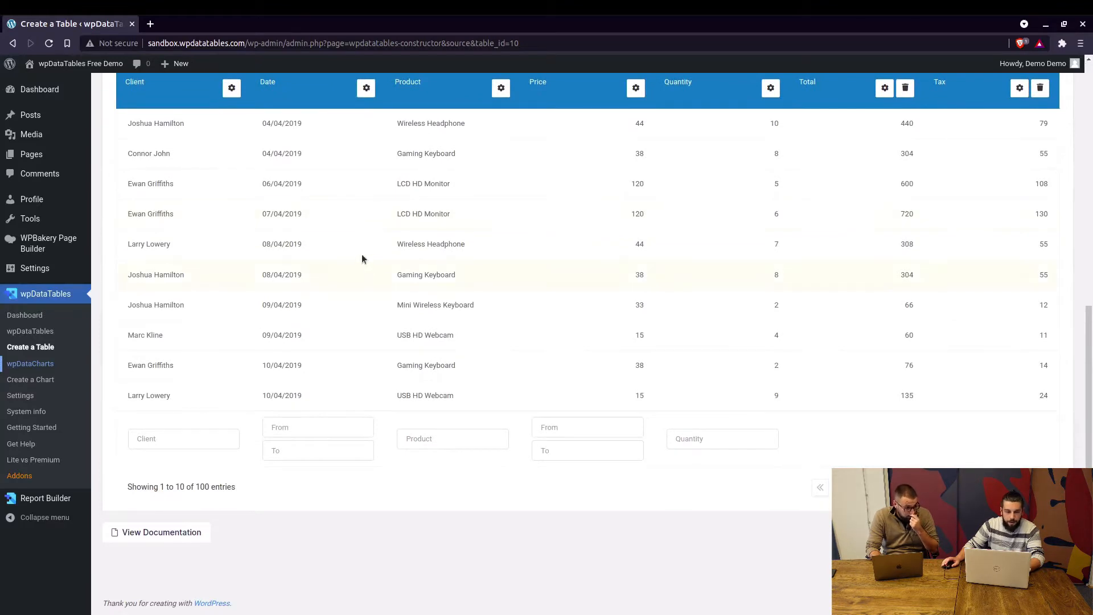
scroll("up", 3)
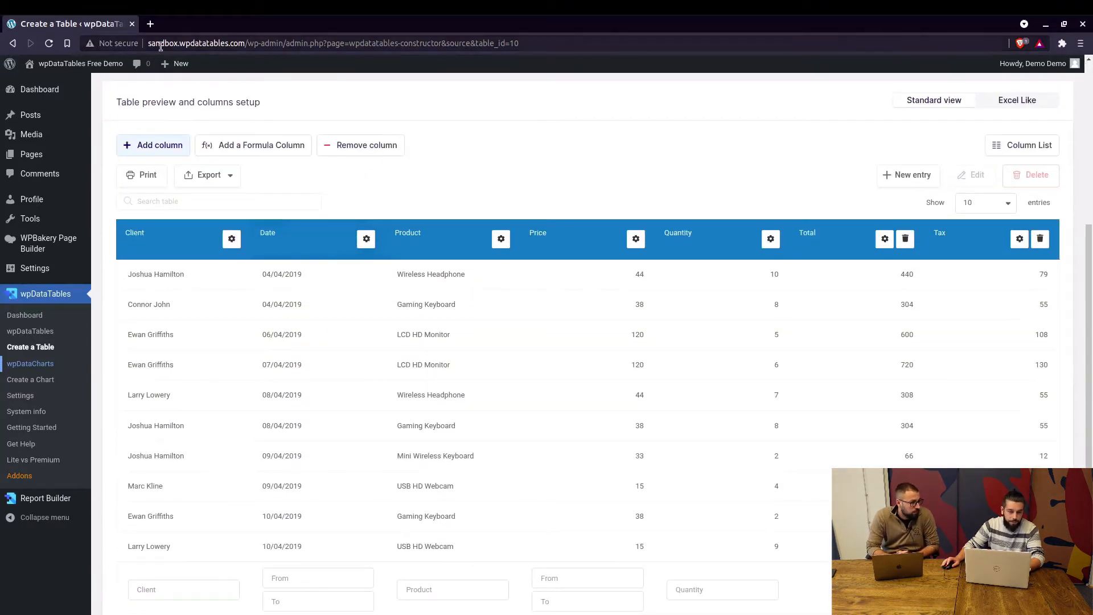
mouse_move(303, 119)
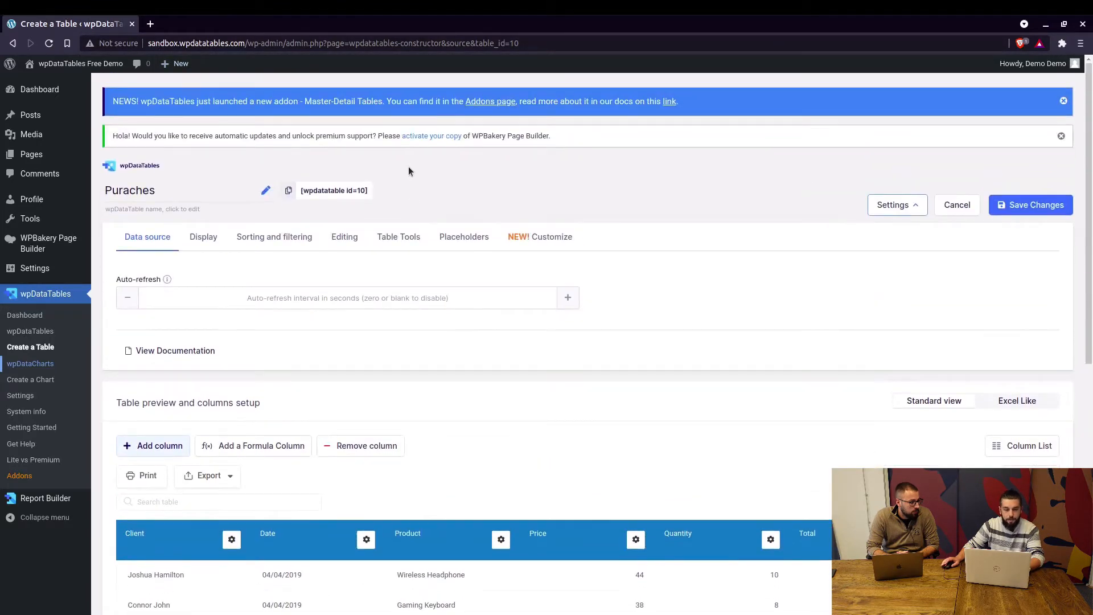
scroll("down", 3)
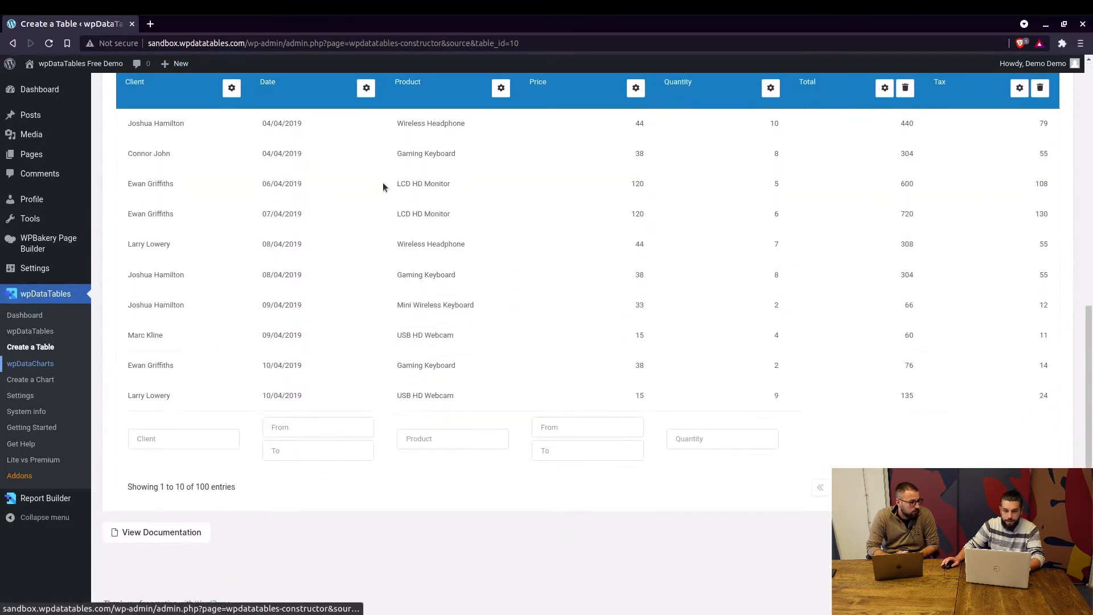
scroll("up", 3)
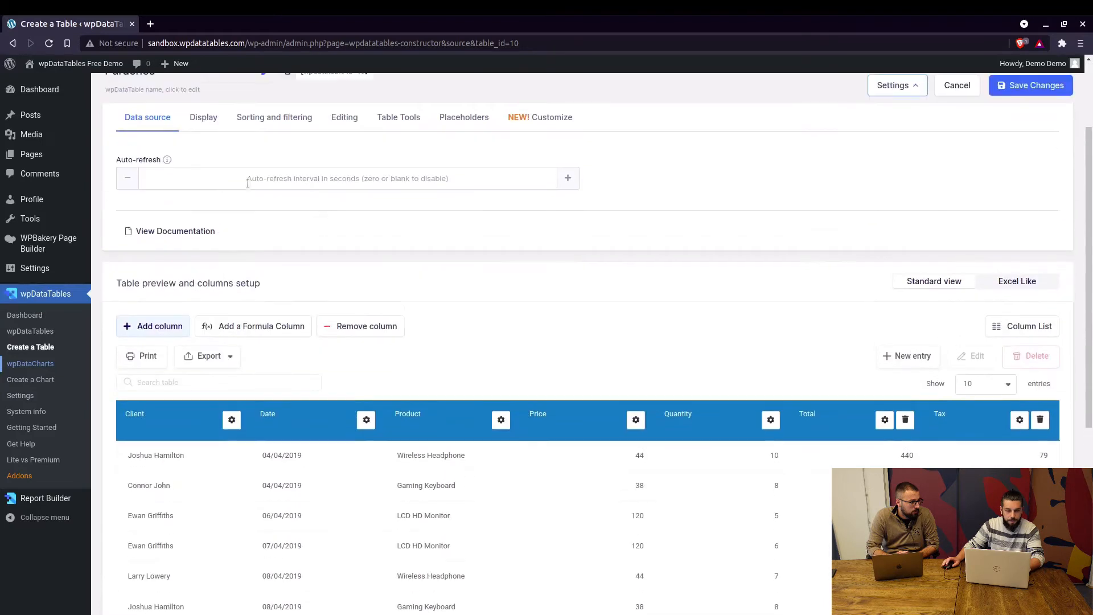
scroll("down", 3)
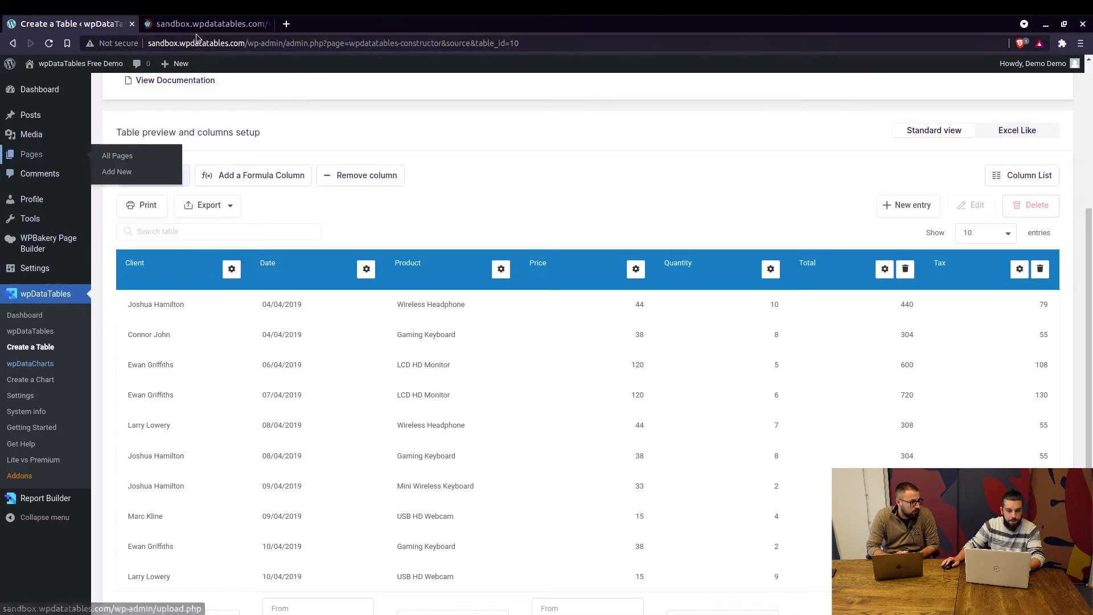
Step: From the Pages list in the second tab, add a new page titled 'WP Bakery integration'
left_click(116, 156)
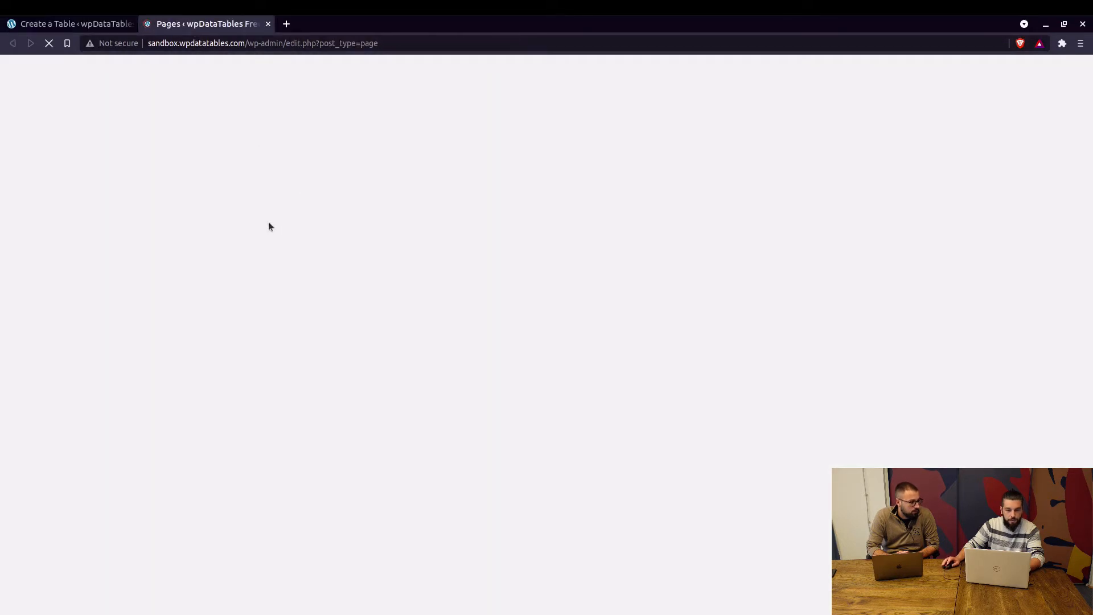
mouse_move(263, 205)
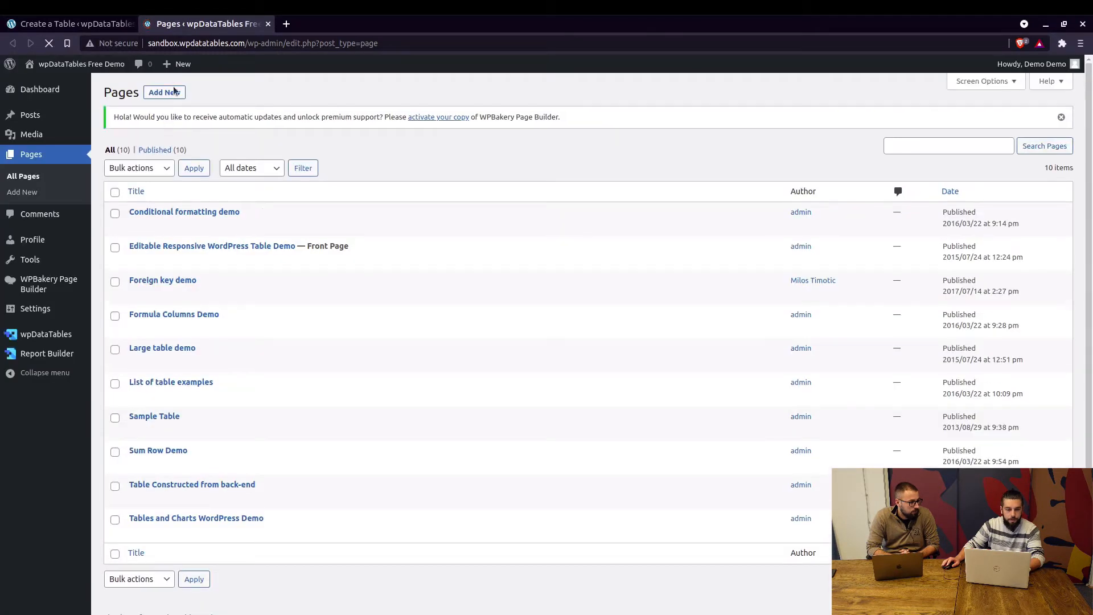
mouse_move(311, 141)
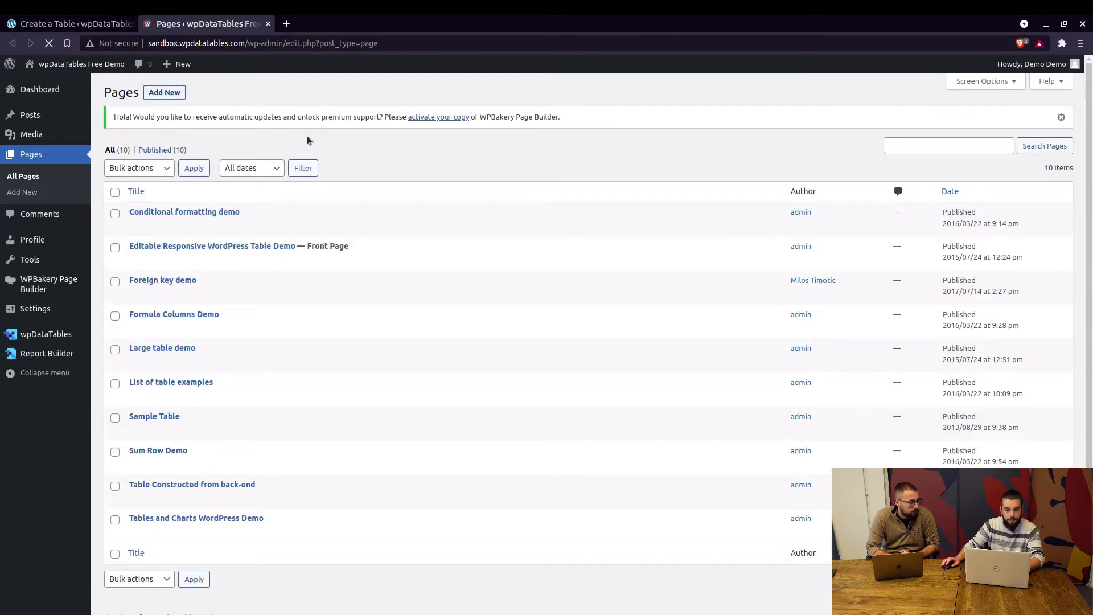
left_click(164, 92)
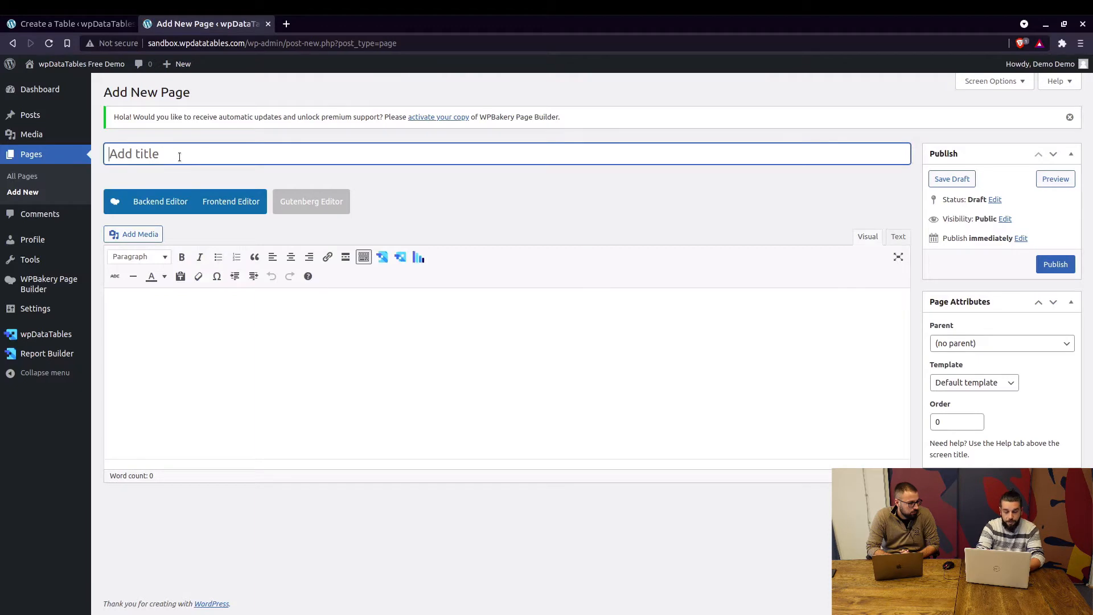
type("WP Bakery")
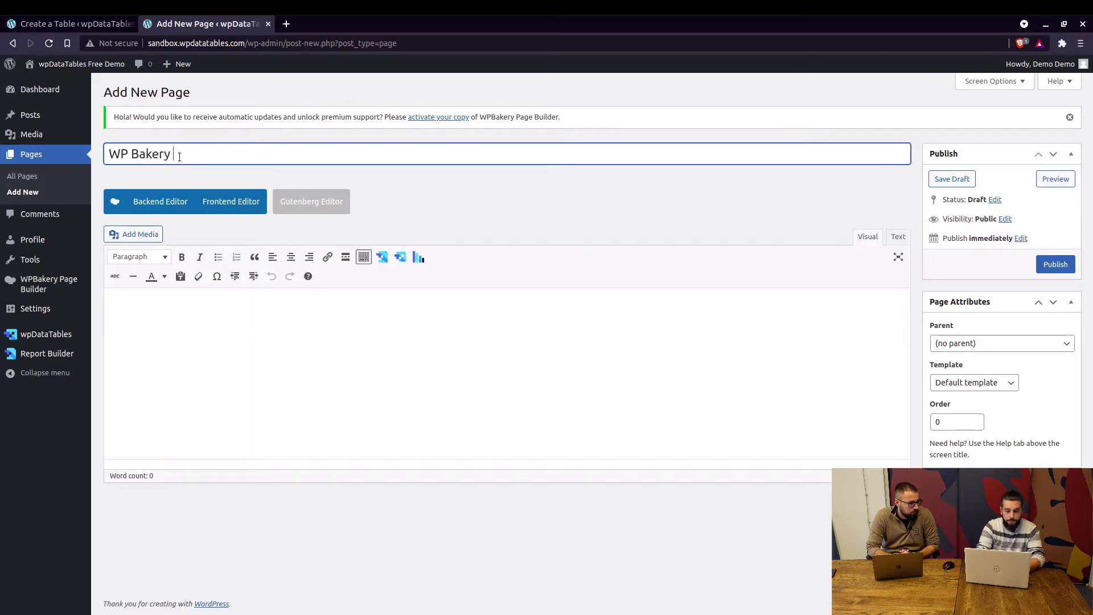
type("integrate")
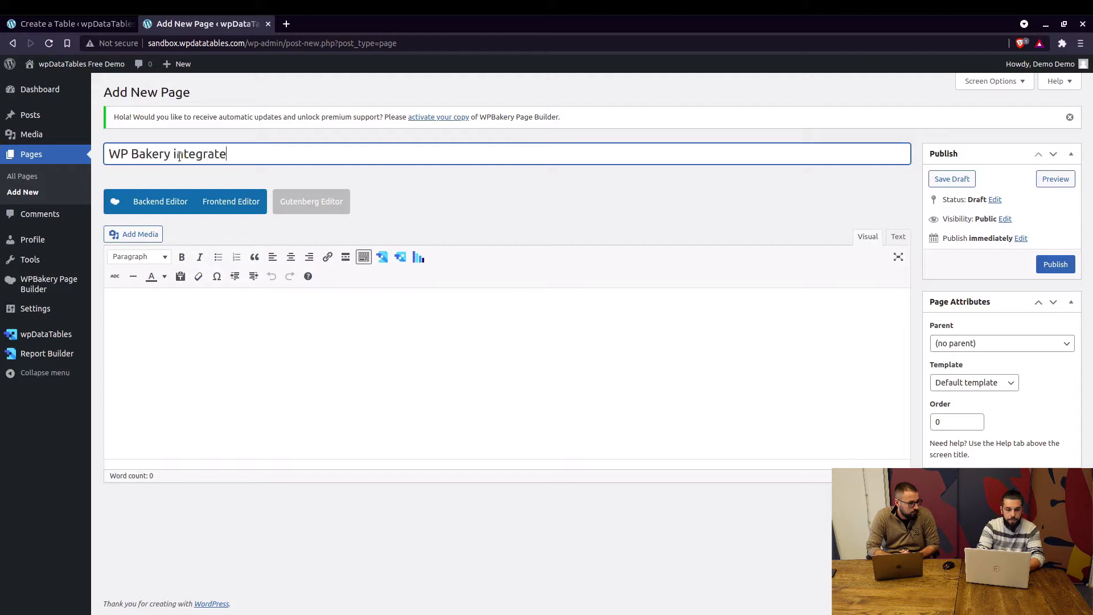
type("ion")
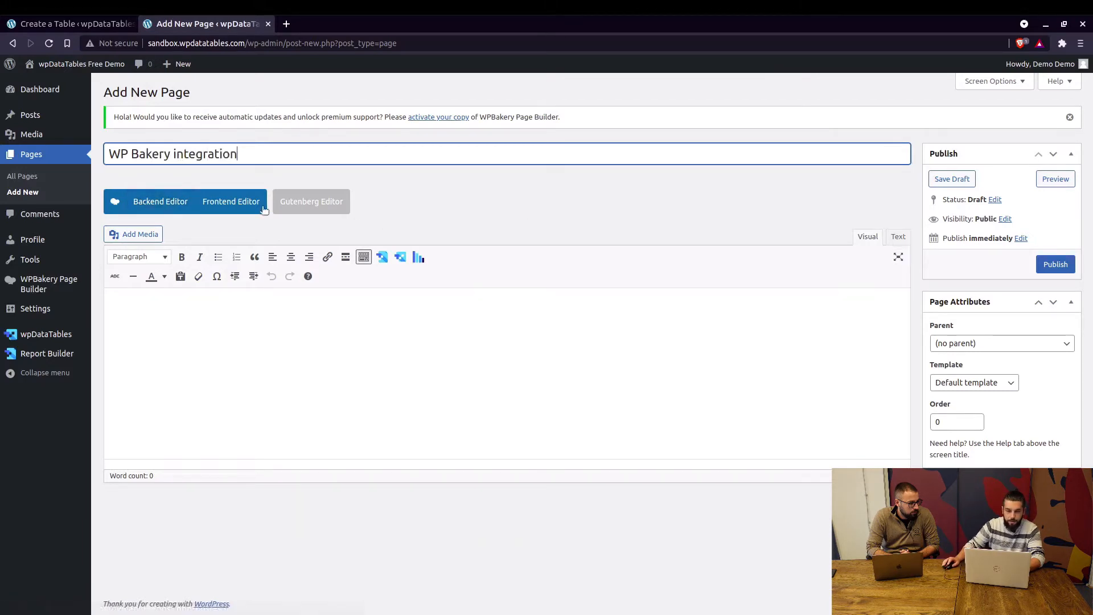
Step: Switch the page to the WPBakery Backend Editor and insert a wpDataTable element
left_click(159, 201)
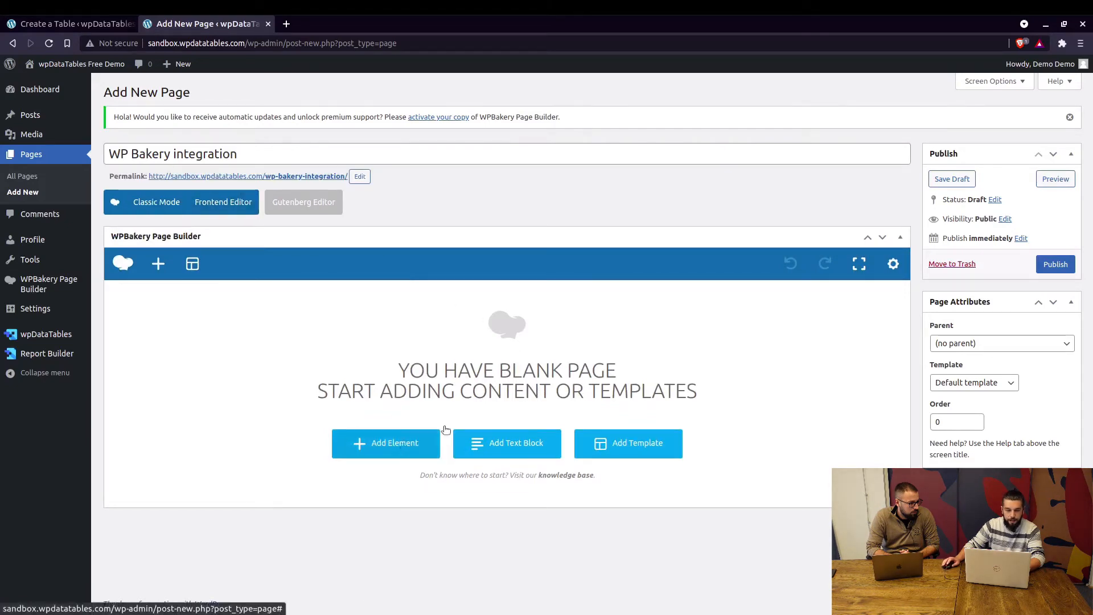
left_click(386, 443)
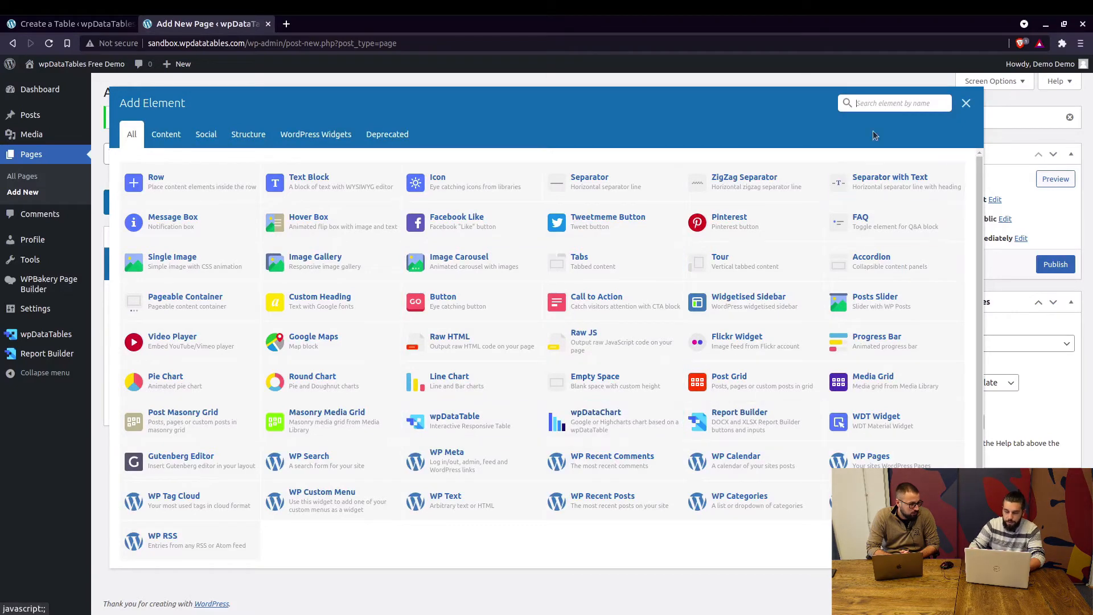
type("wp")
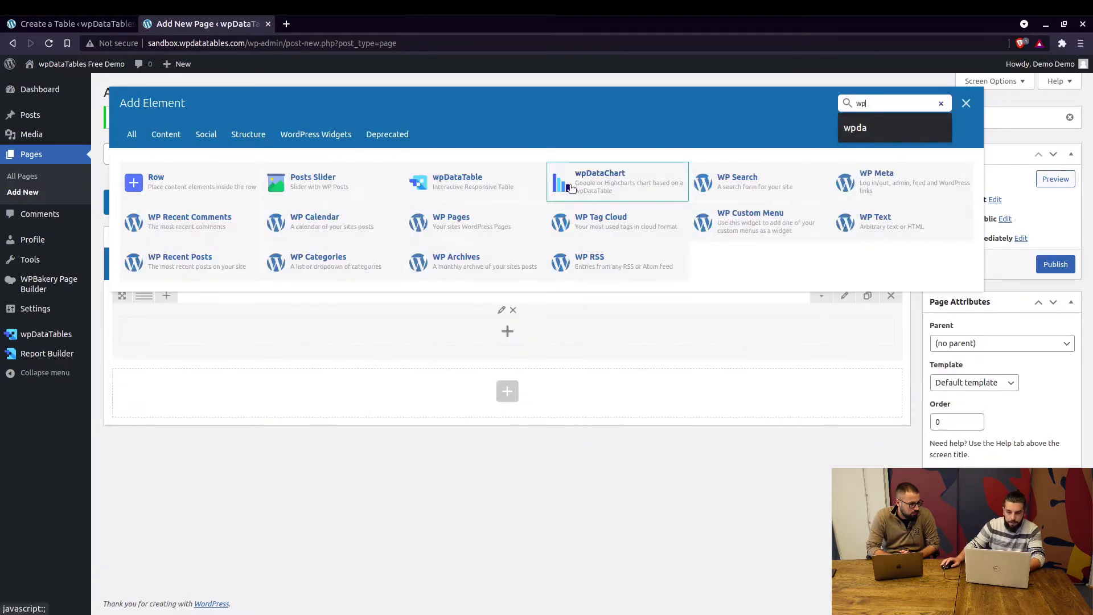
left_click(457, 181)
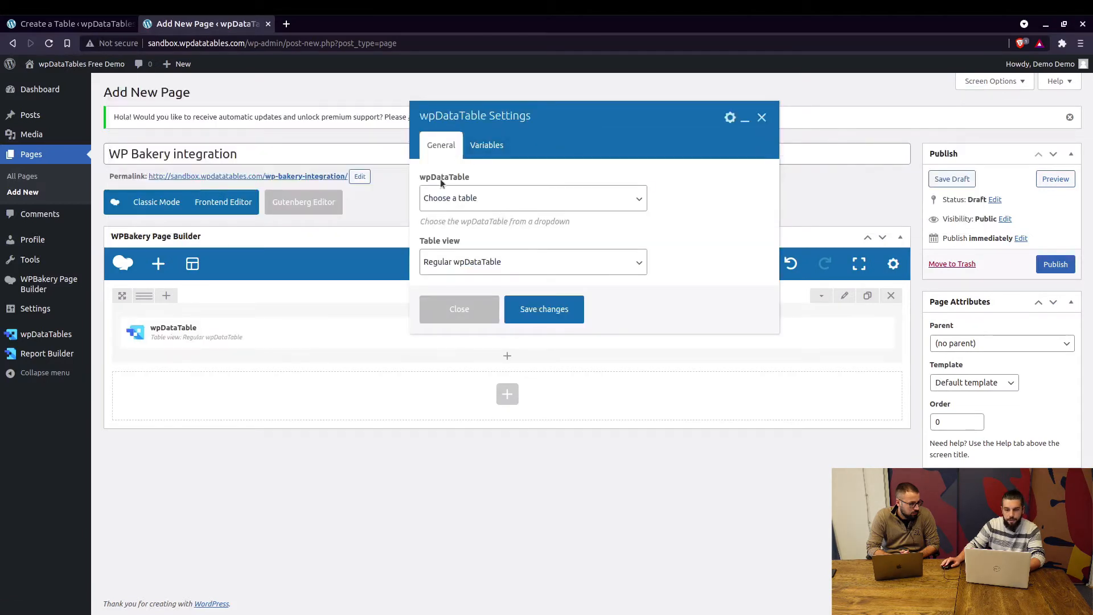
Step: Set the wpDataTable element to the Puraches table in Regular wpDataTable view and save
left_click(532, 198)
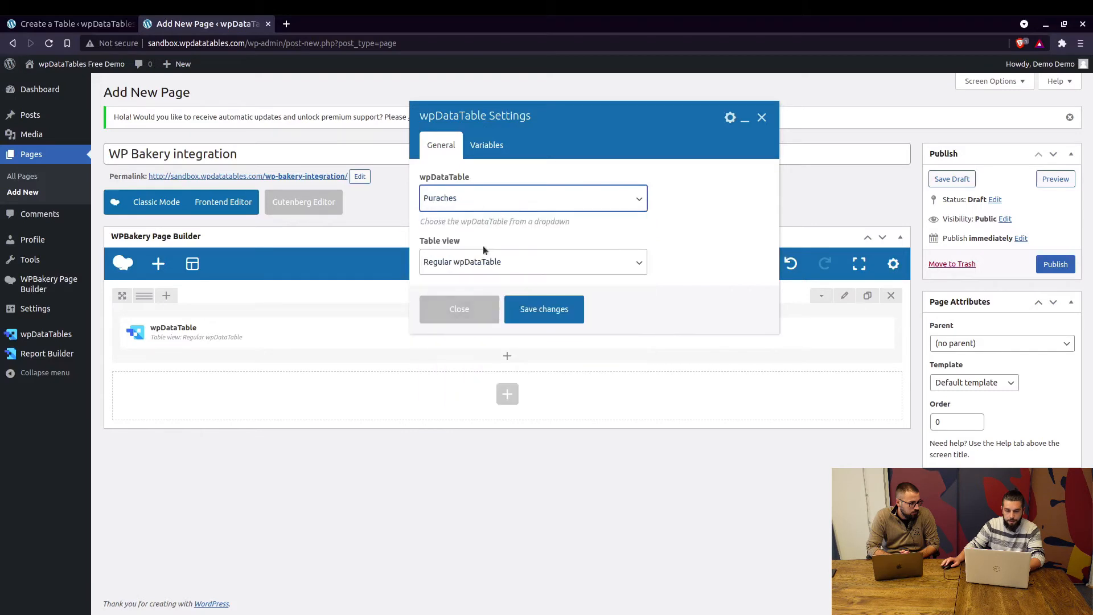
left_click(532, 261)
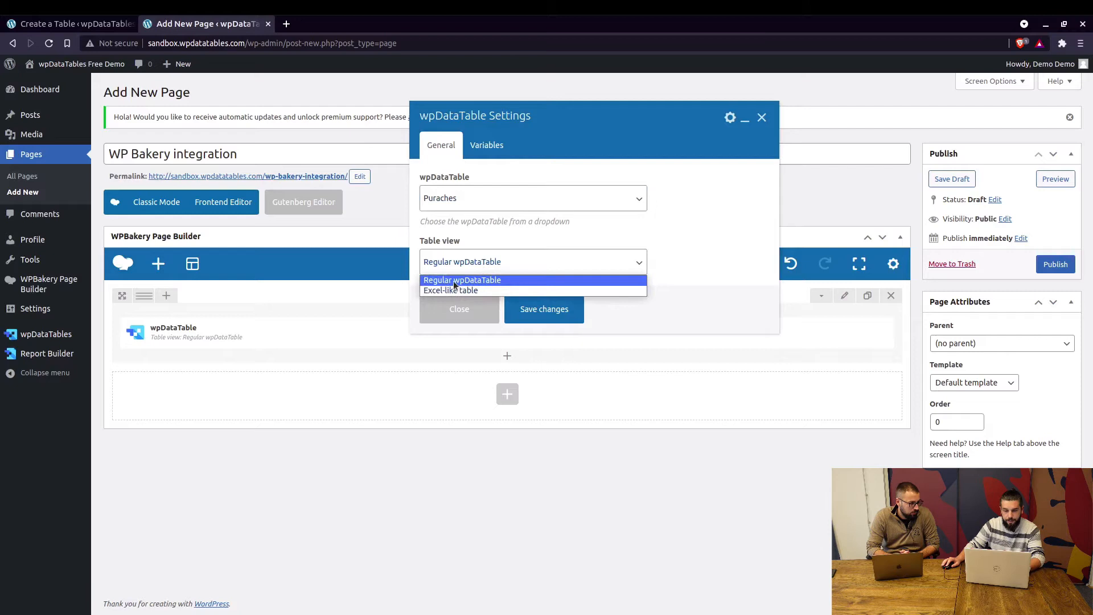
left_click(487, 145)
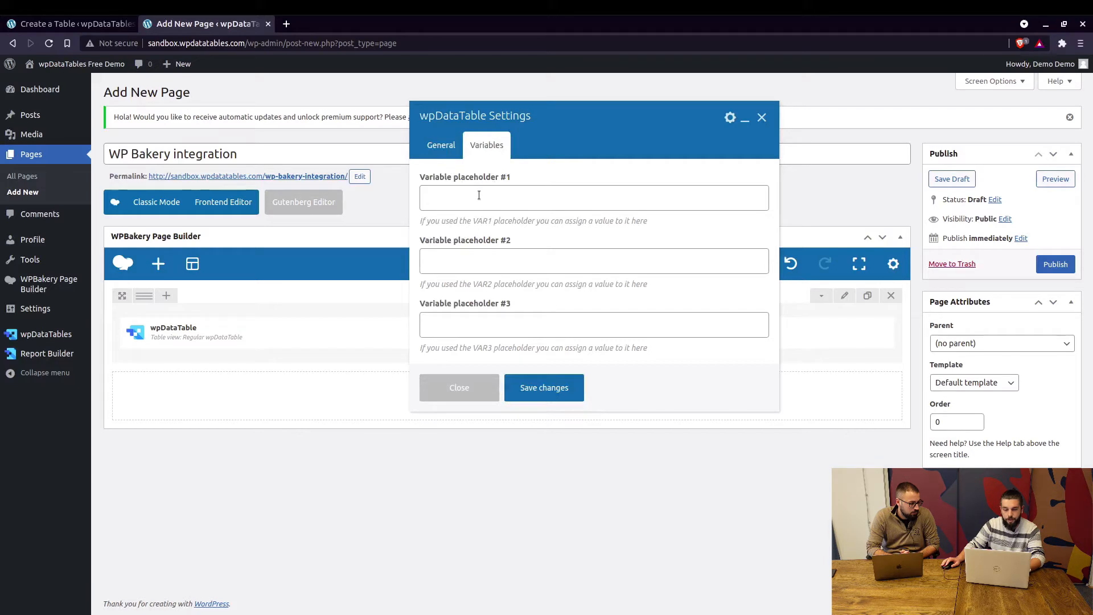
mouse_move(450, 164)
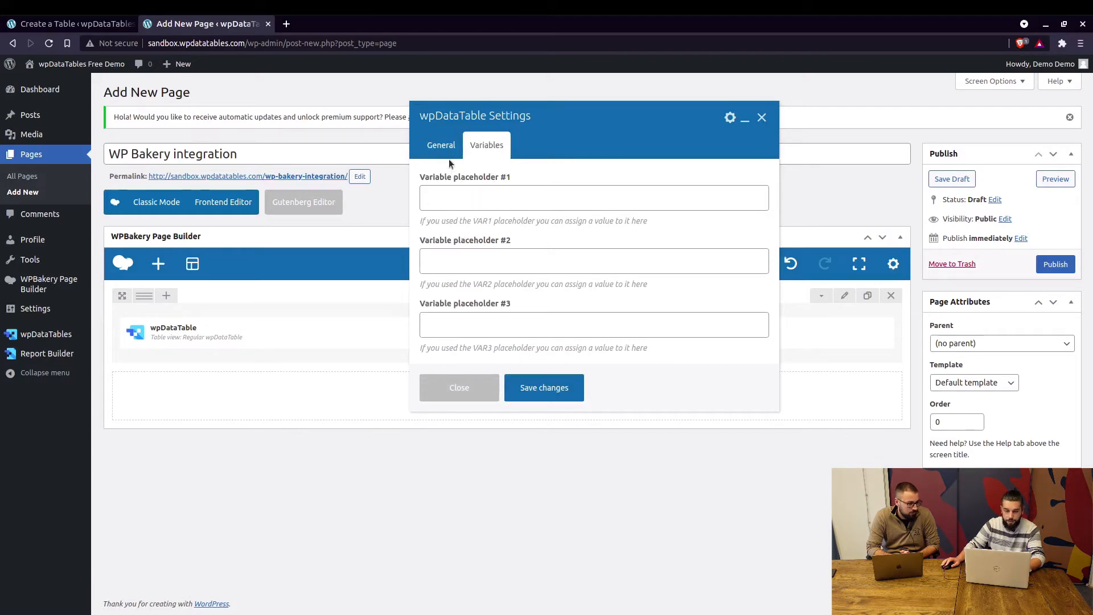
left_click(441, 146)
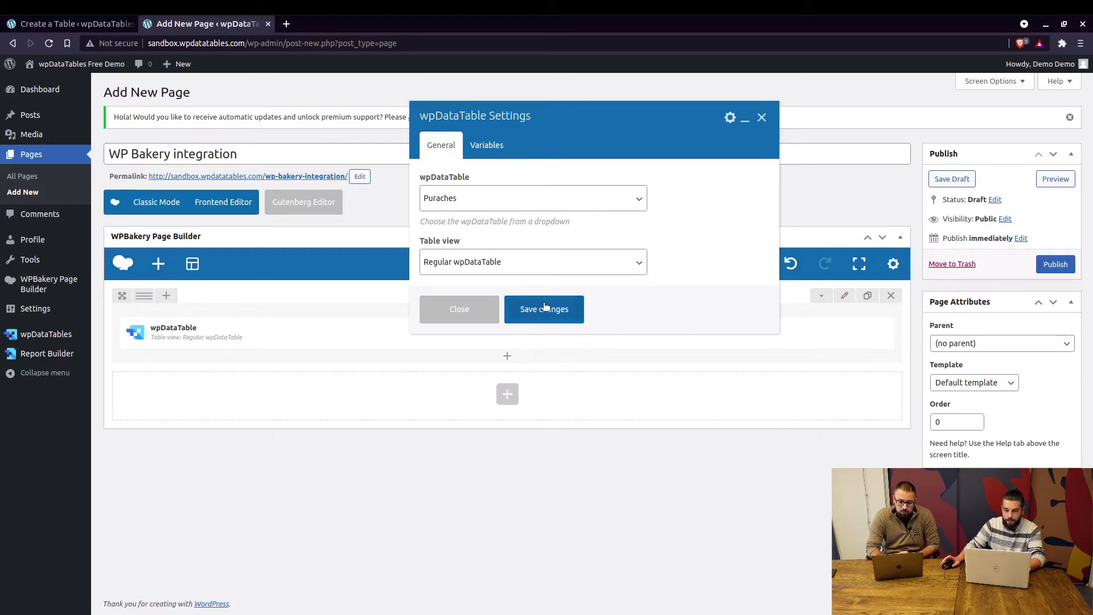
left_click(543, 309)
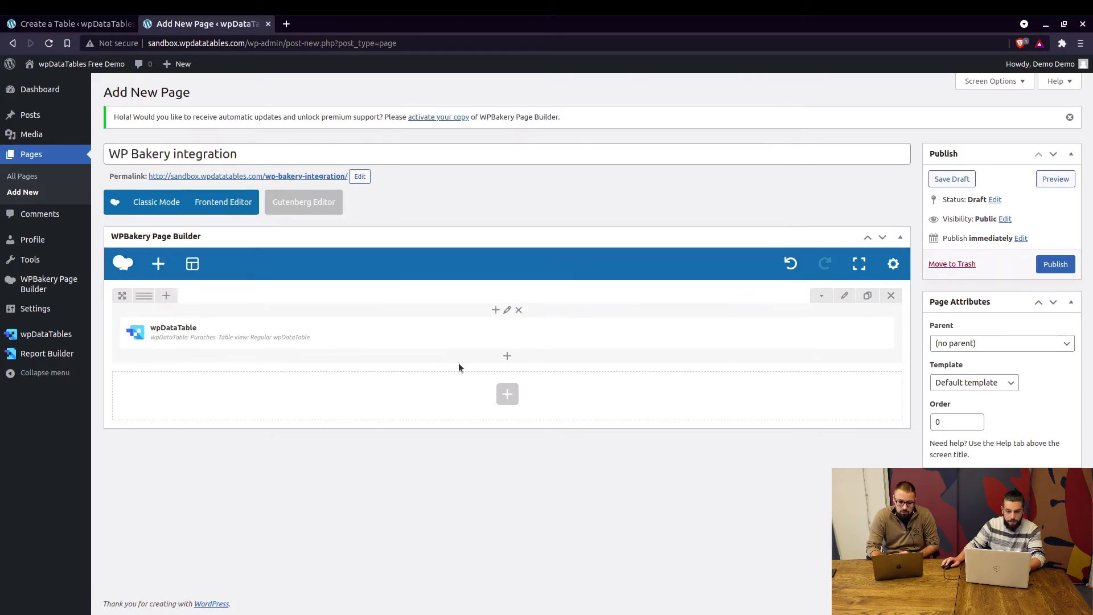
left_click(506, 394)
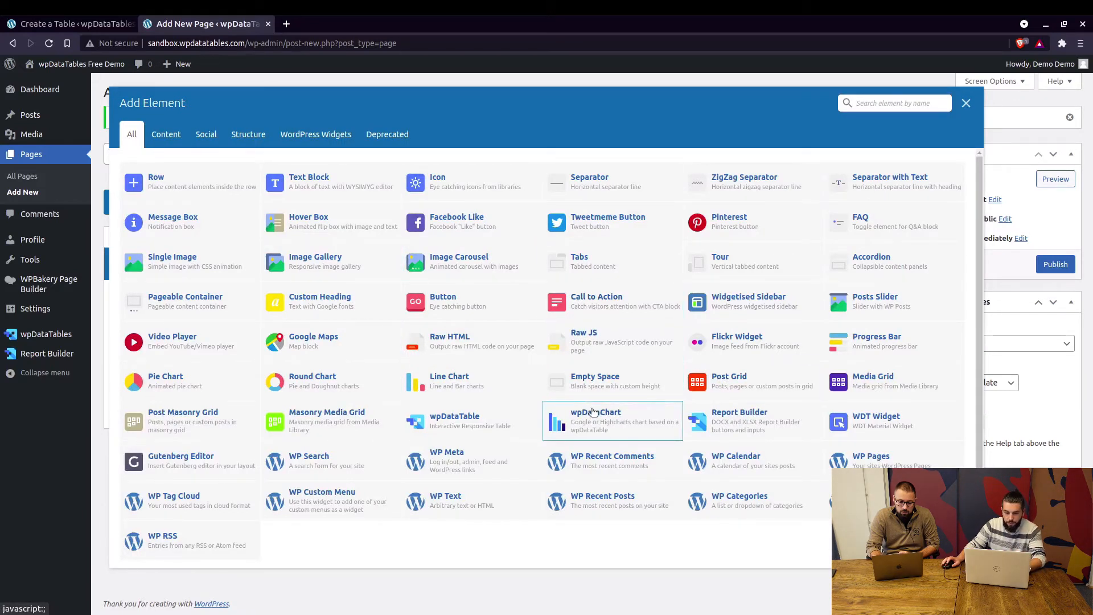
left_click(611, 420)
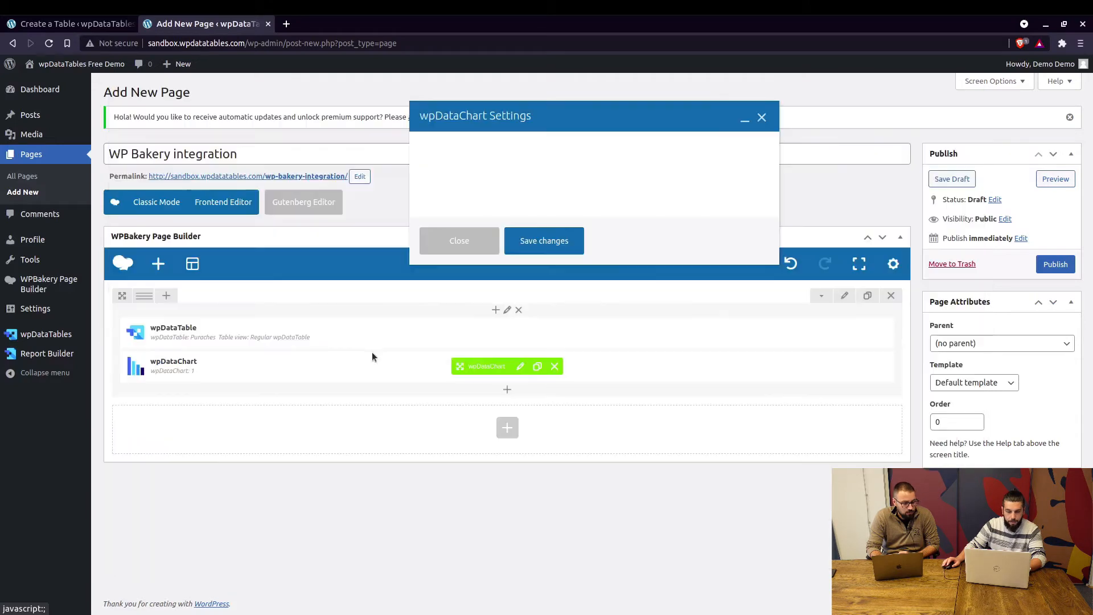
left_click(519, 366)
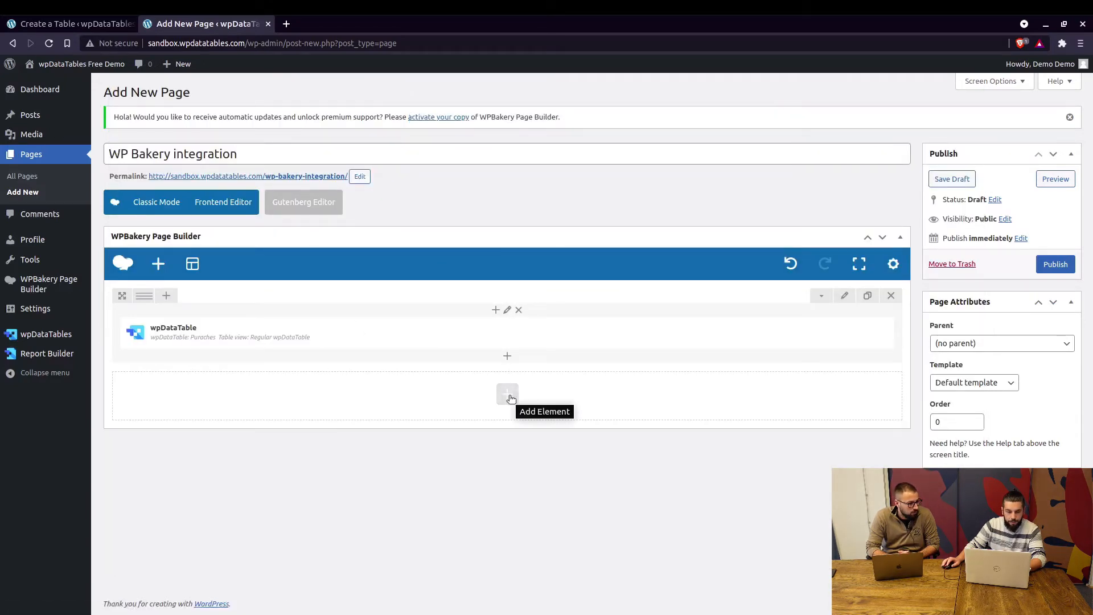
Step: Add a 1/3+1/3+1/3 row with a Purchases Area wpDataChart in the first column
left_click(506, 394)
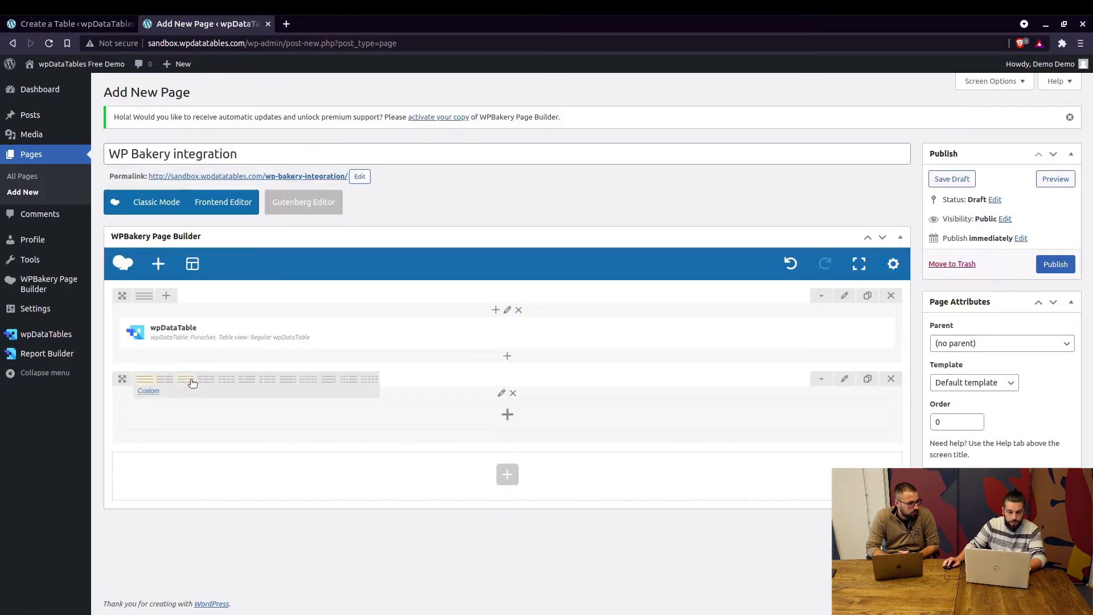
left_click(188, 379)
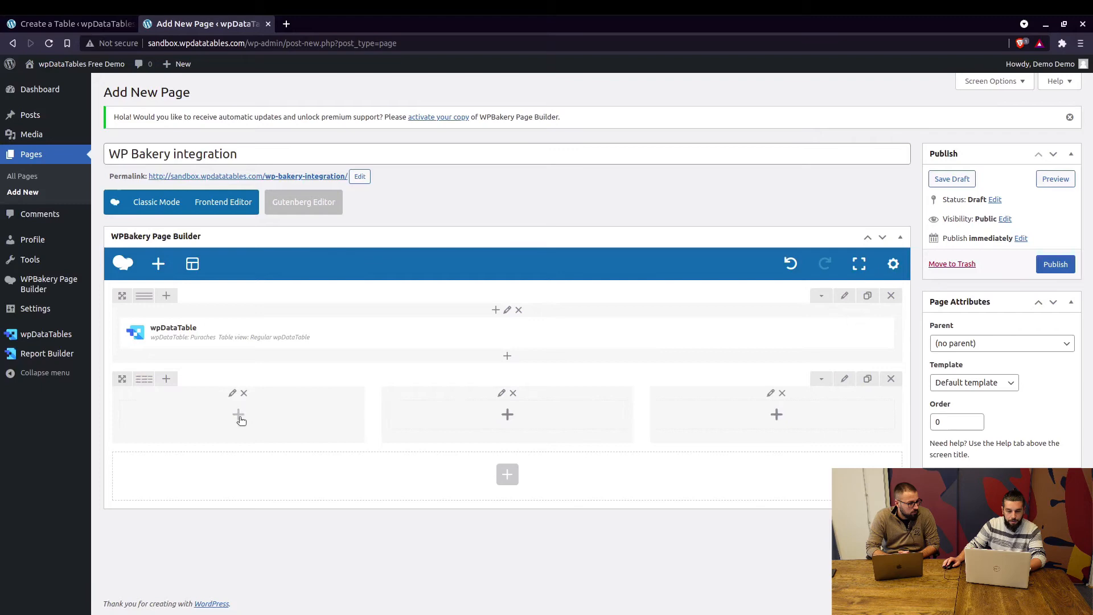
left_click(237, 414)
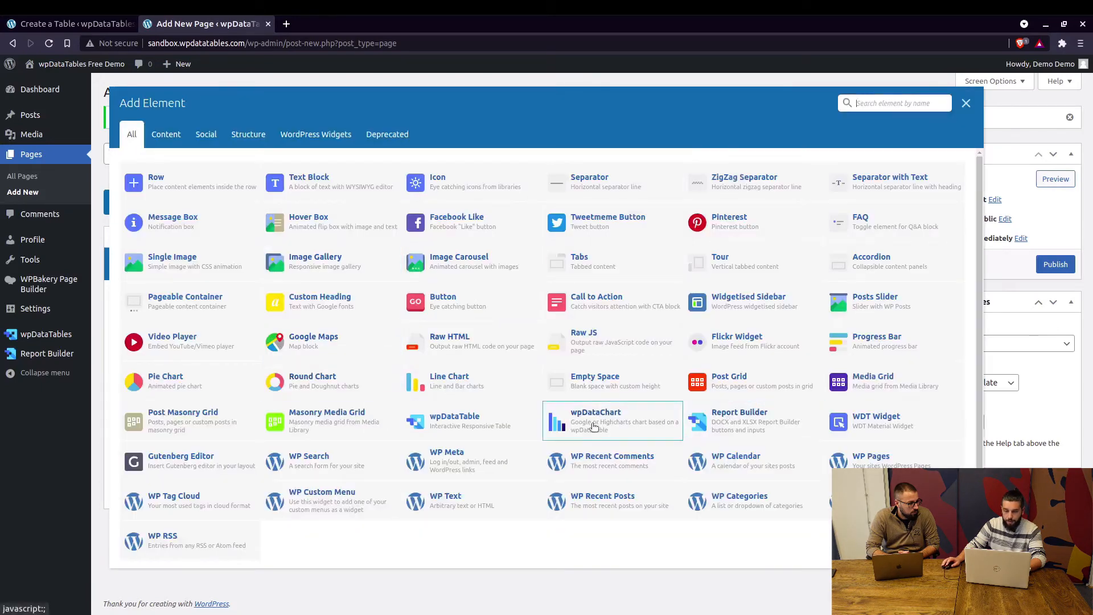
left_click(612, 421)
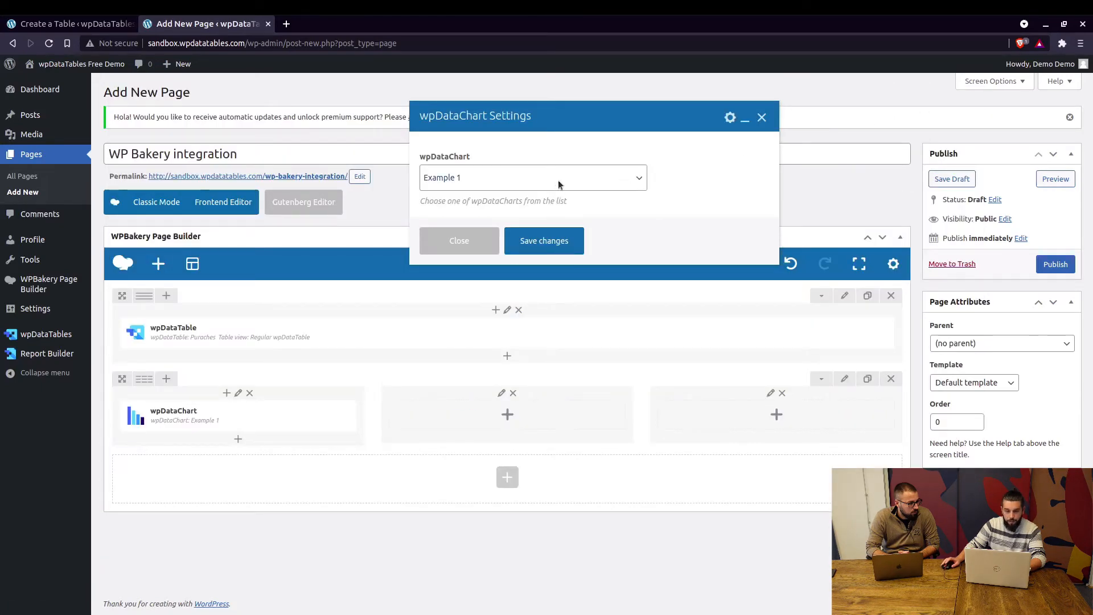
left_click(532, 177)
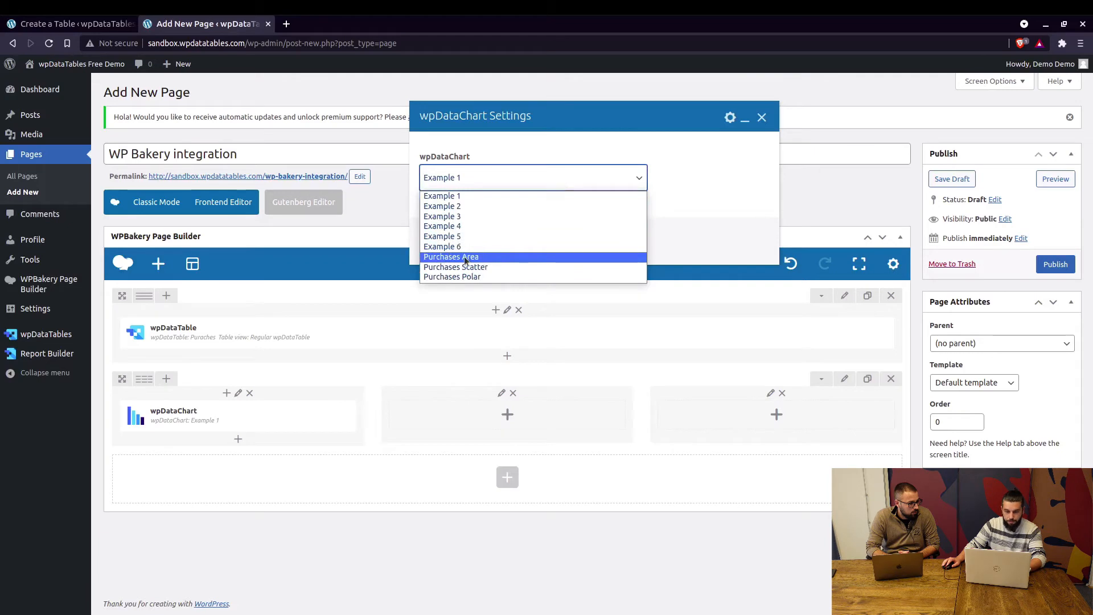
left_click(451, 257)
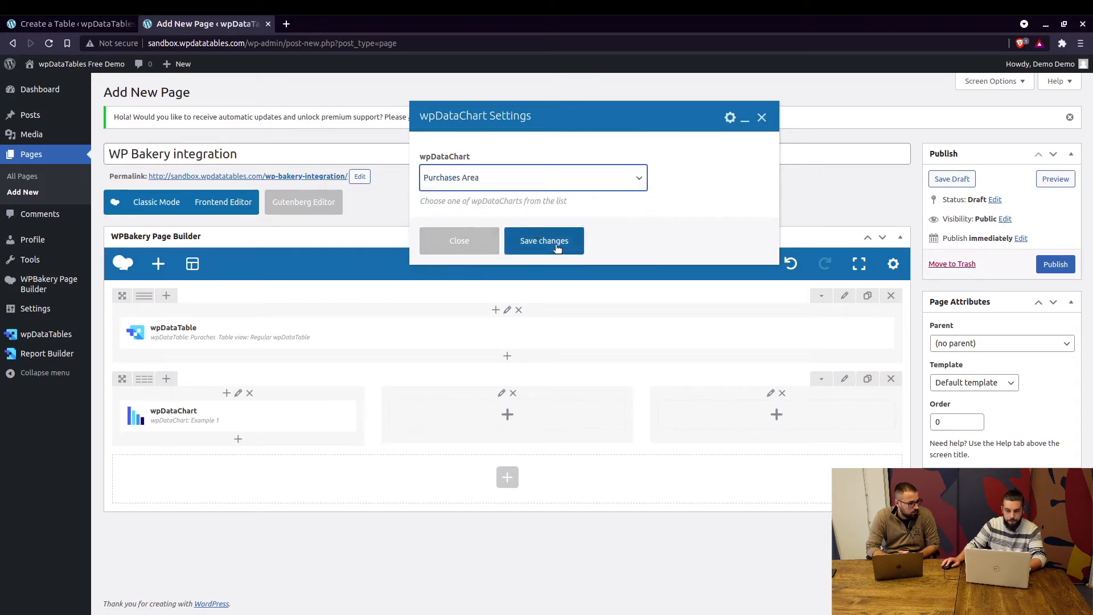
left_click(543, 241)
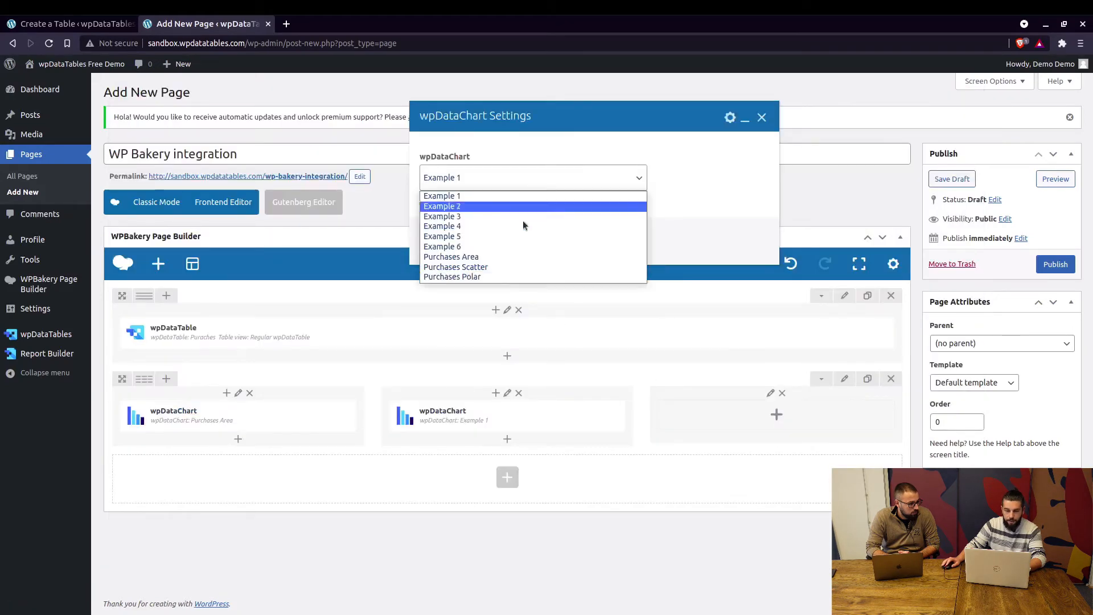
Step: Put Purchases Scatter in the second column and choose Purchases Polar for the third
left_click(456, 267)
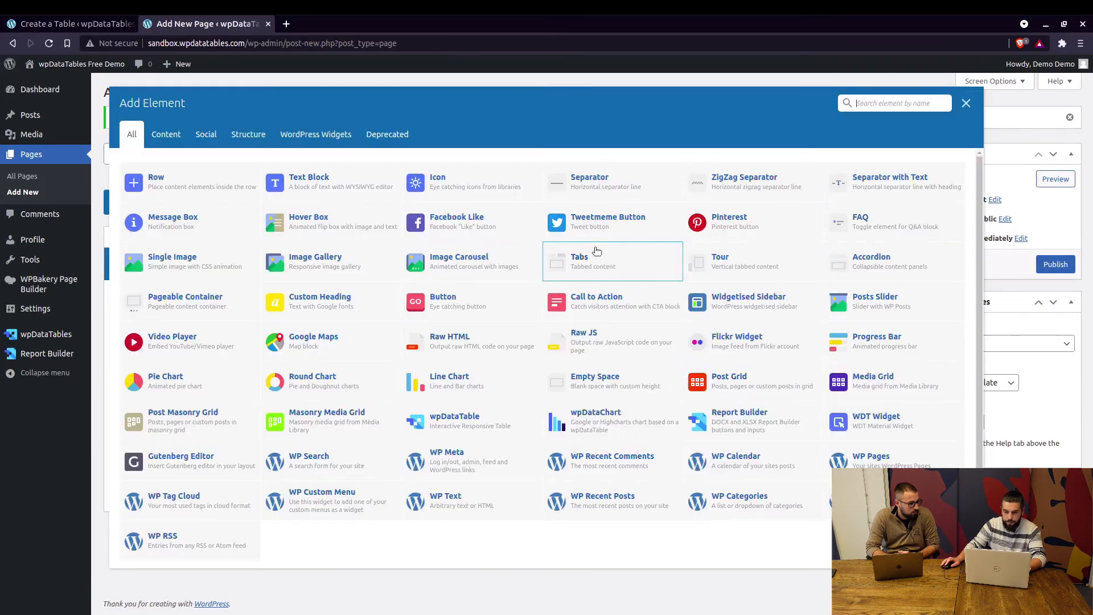
left_click(595, 422)
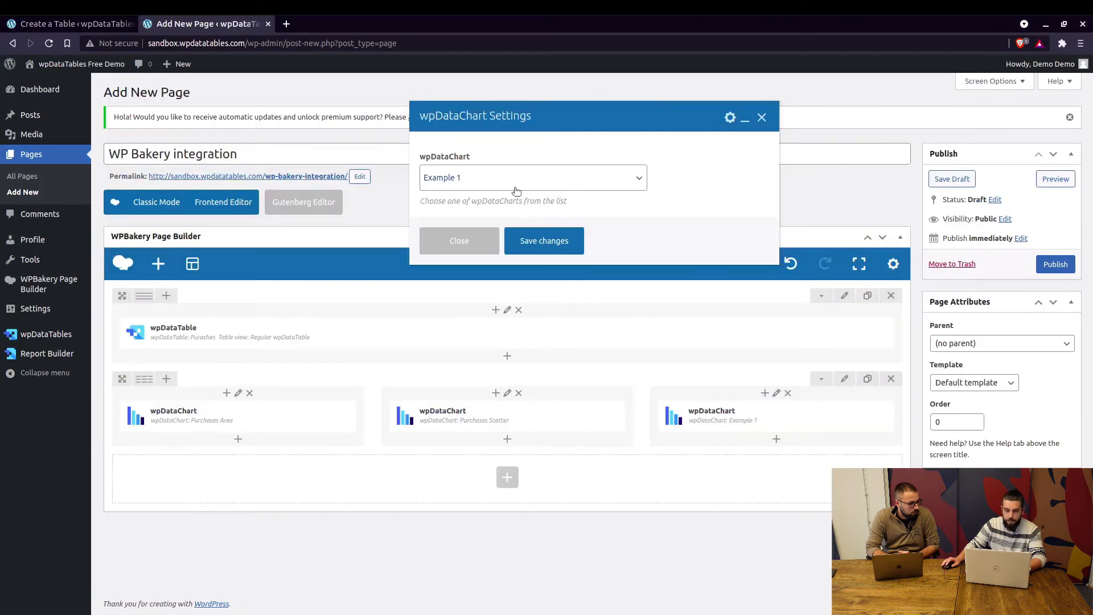
left_click(532, 177)
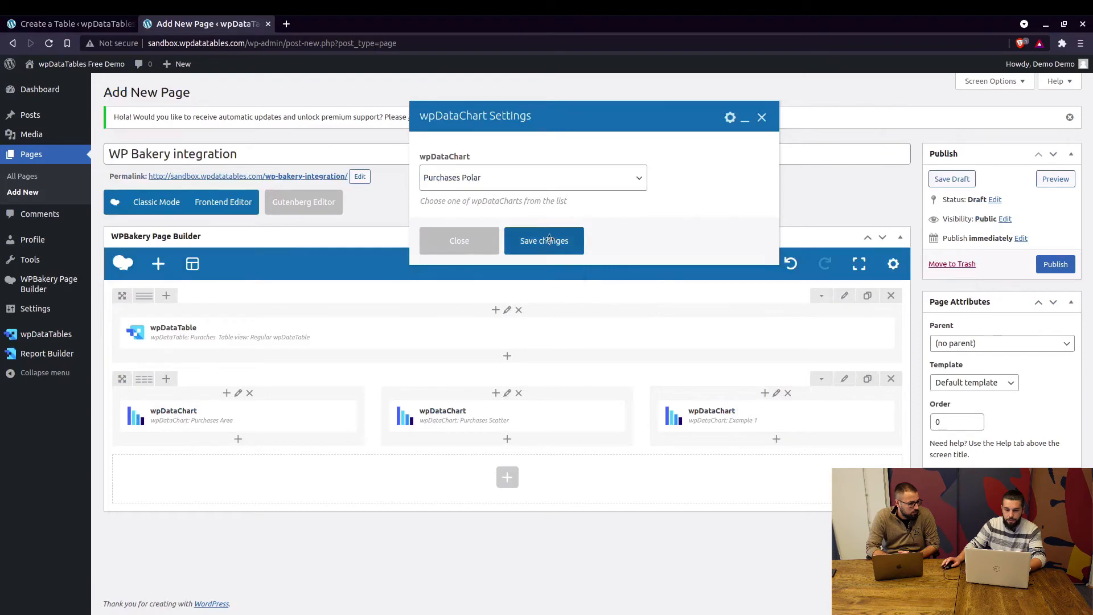
Step: Save the Purchases Polar chart, publish the page, and view it live
left_click(543, 240)
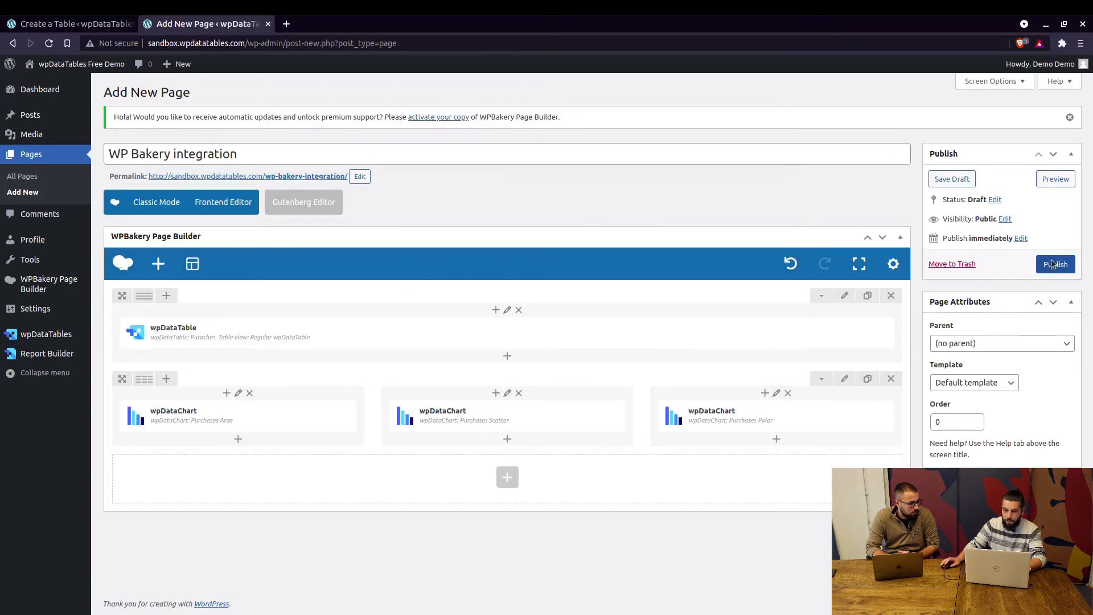
left_click(1055, 264)
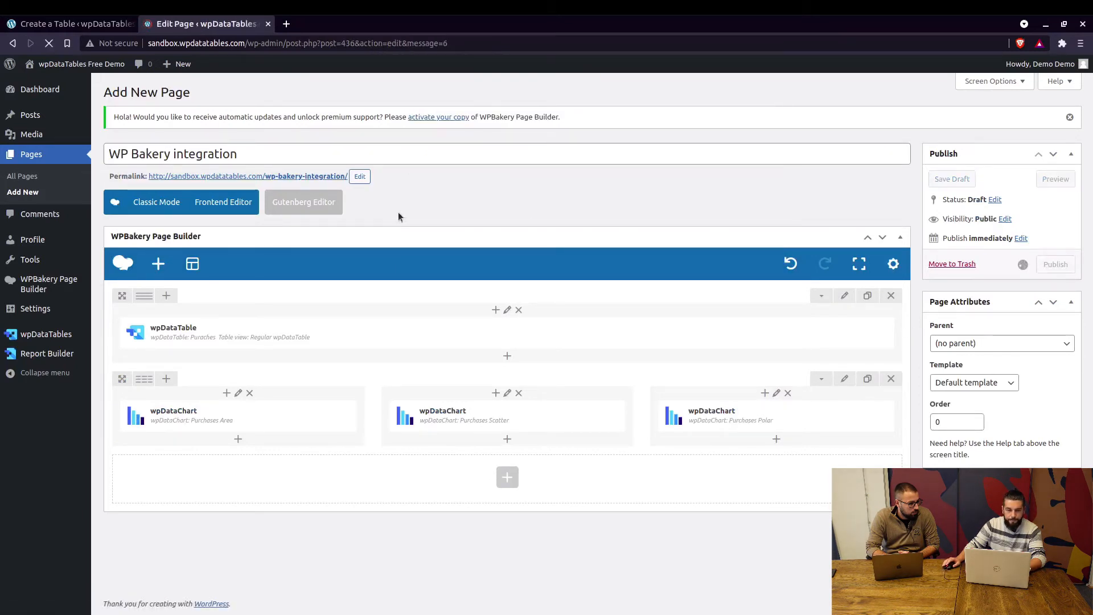
left_click(1054, 264)
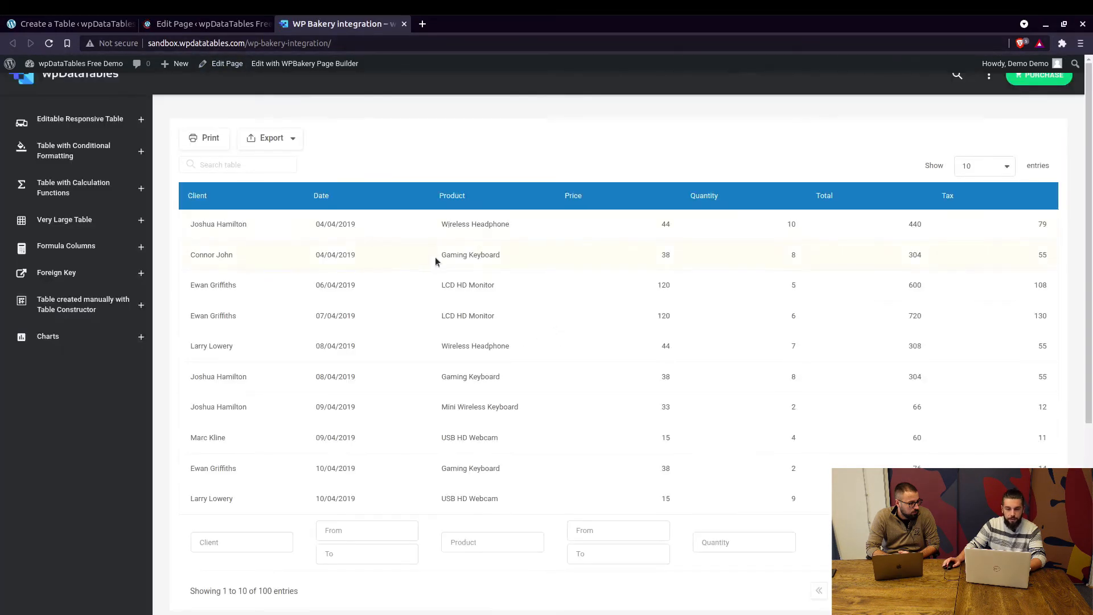
Step: Set the live Purchases table to show 5 entries and review the redrawn Area, Scatter and Polar charts
scroll("down", 3)
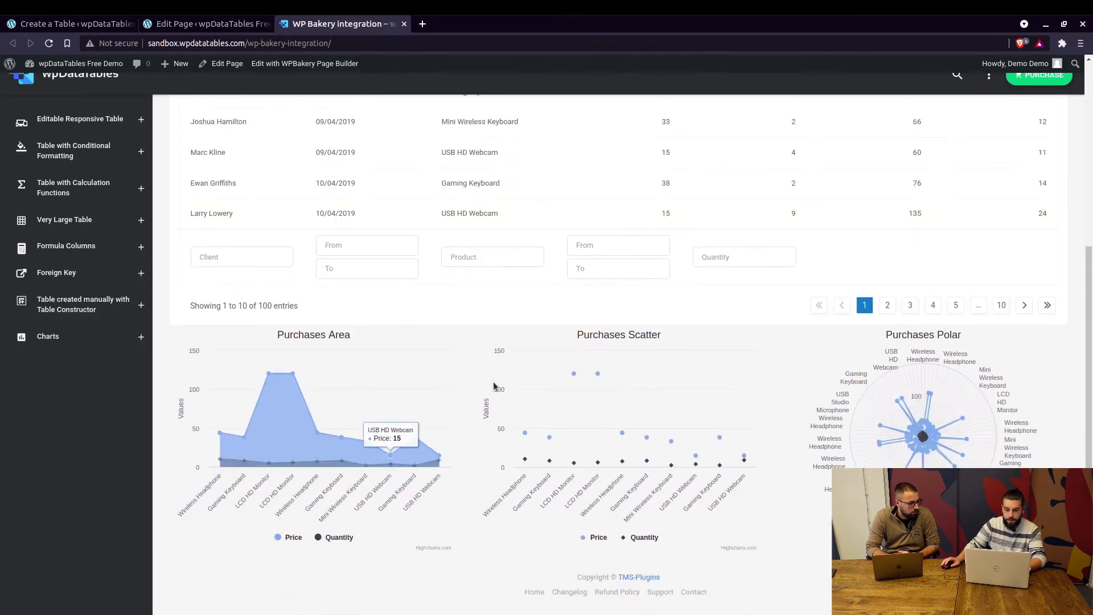
scroll("up", 3)
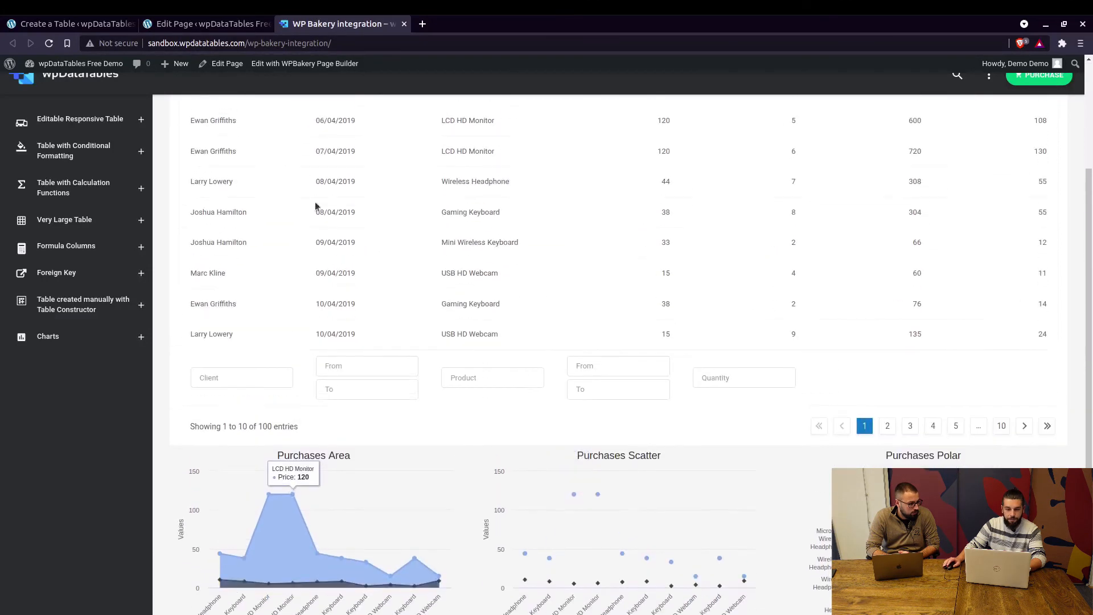
scroll("up", 3)
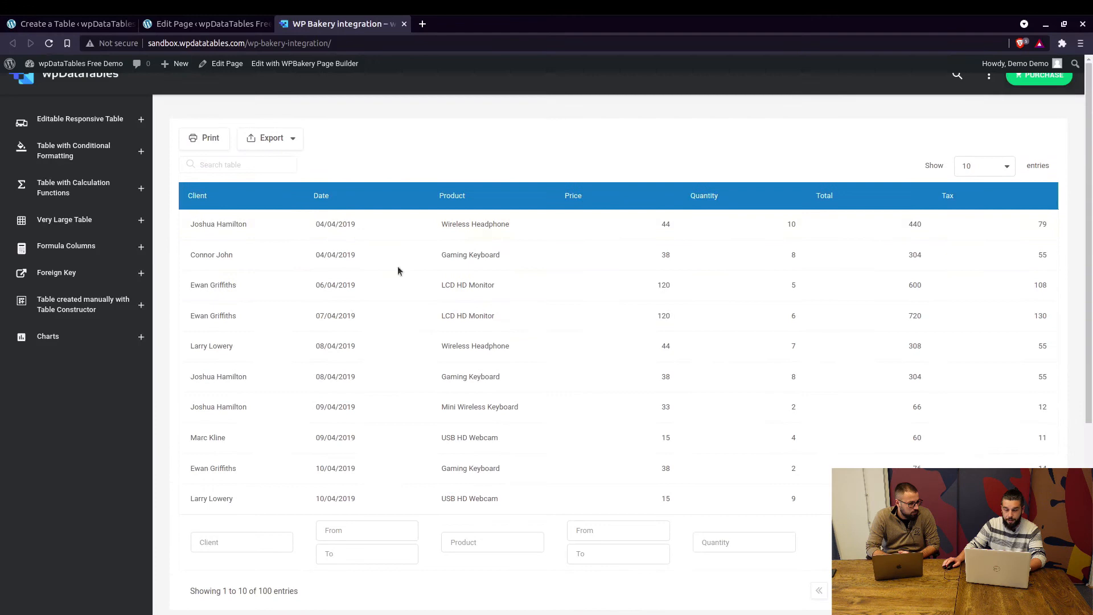
scroll("down", 3)
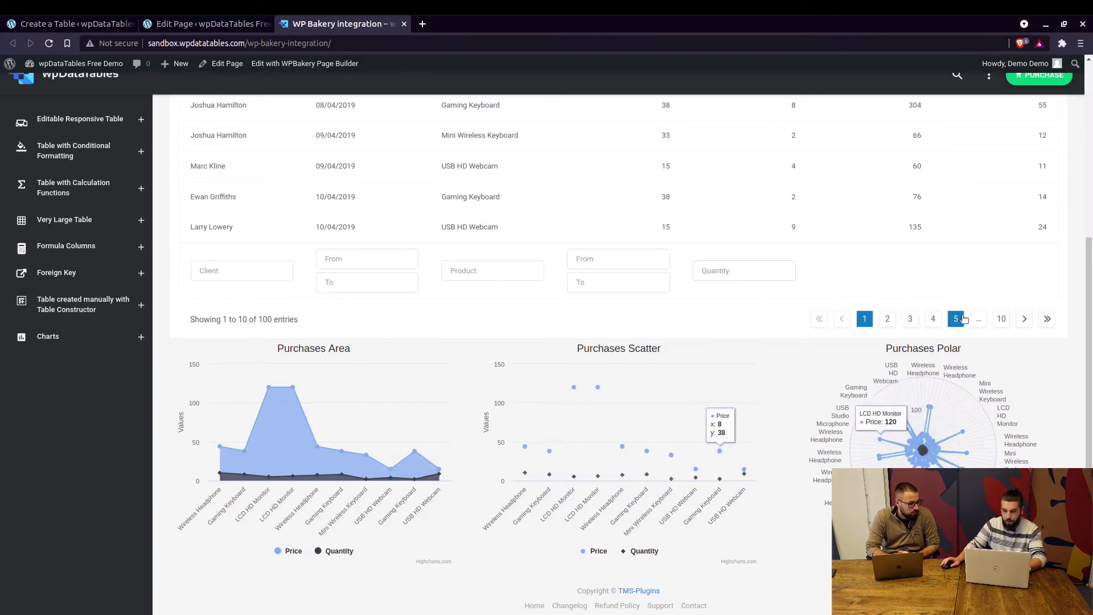
scroll("up", 3)
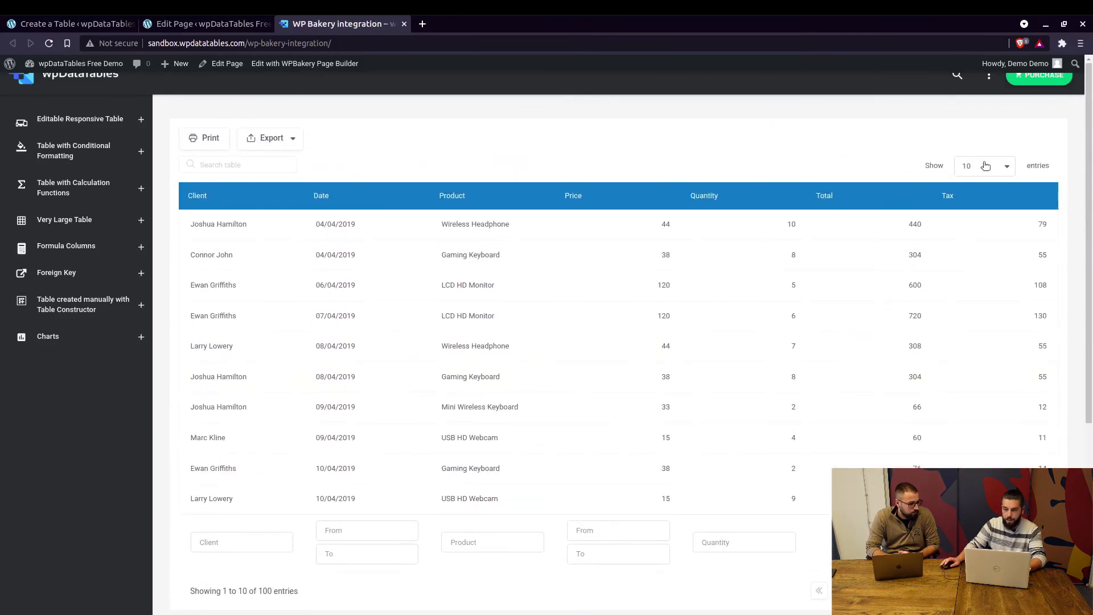
left_click(984, 165)
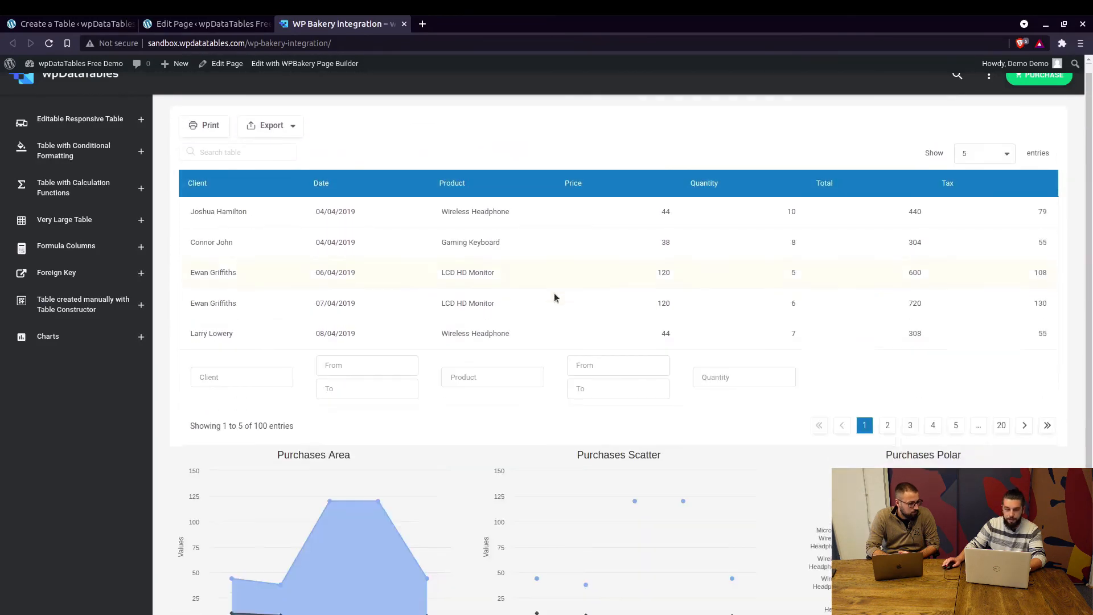
scroll("down", 3)
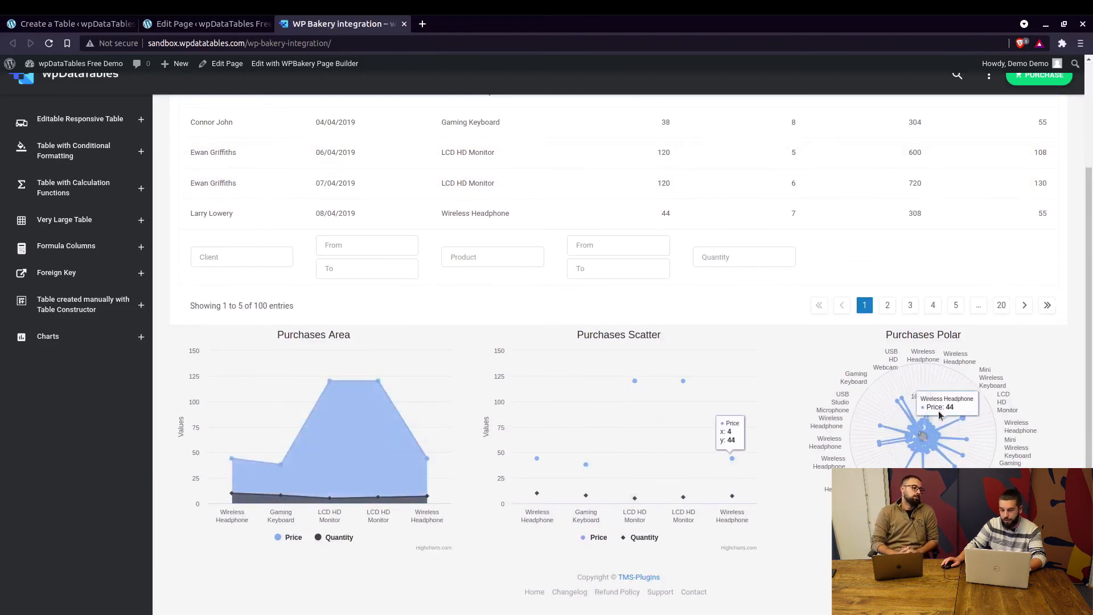
scroll("down", 3)
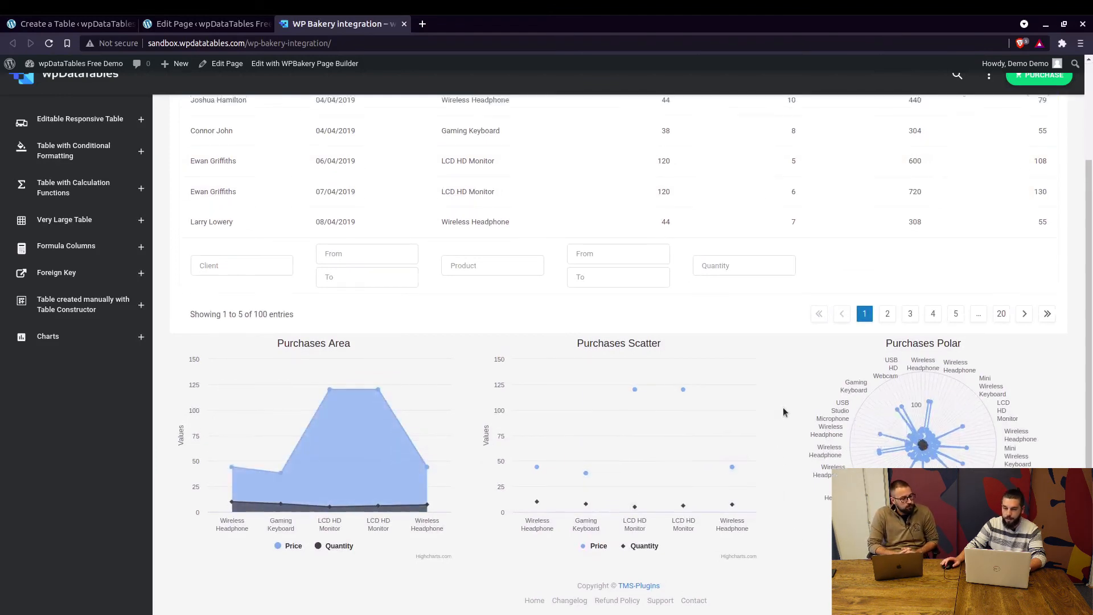
scroll("up", 3)
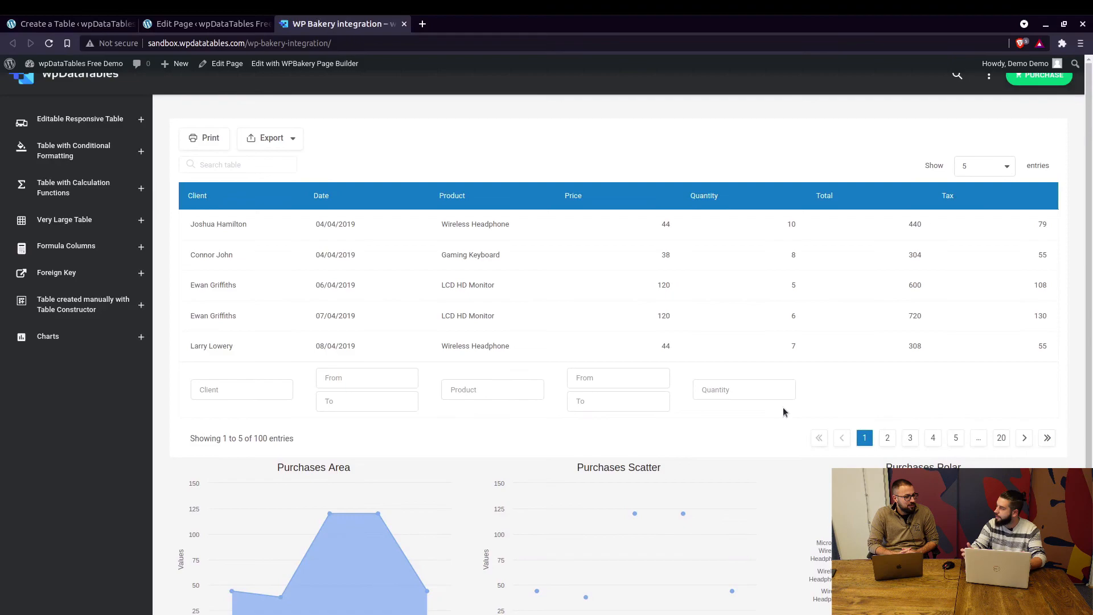